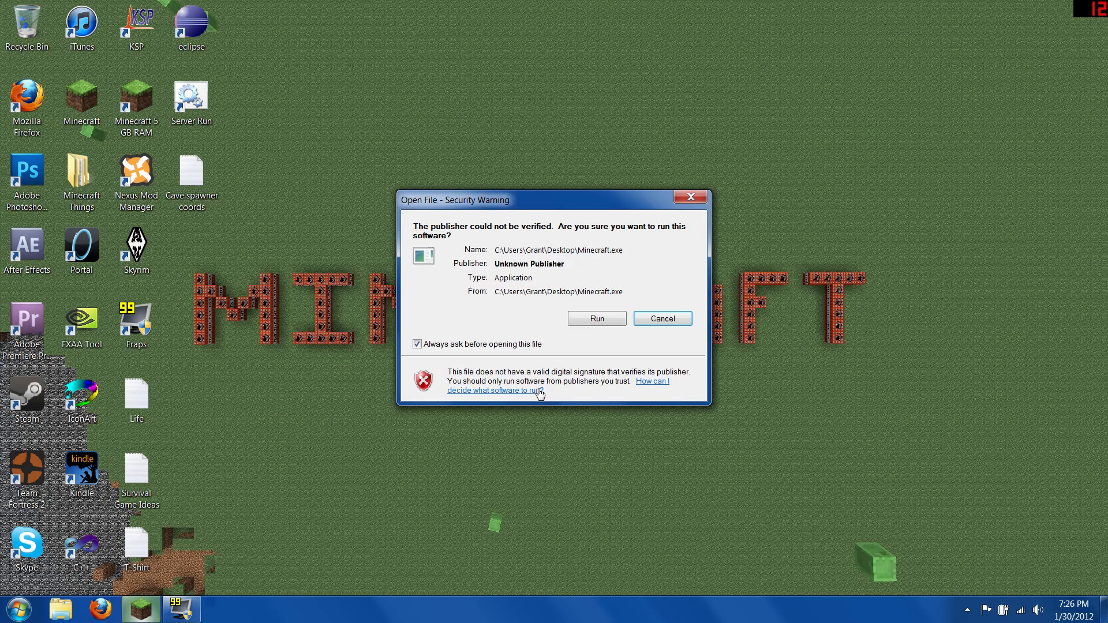
Step: Run the unverified Minecraft launcher, log in and enter the singleplayer world, then leave it
left_click(595, 319)
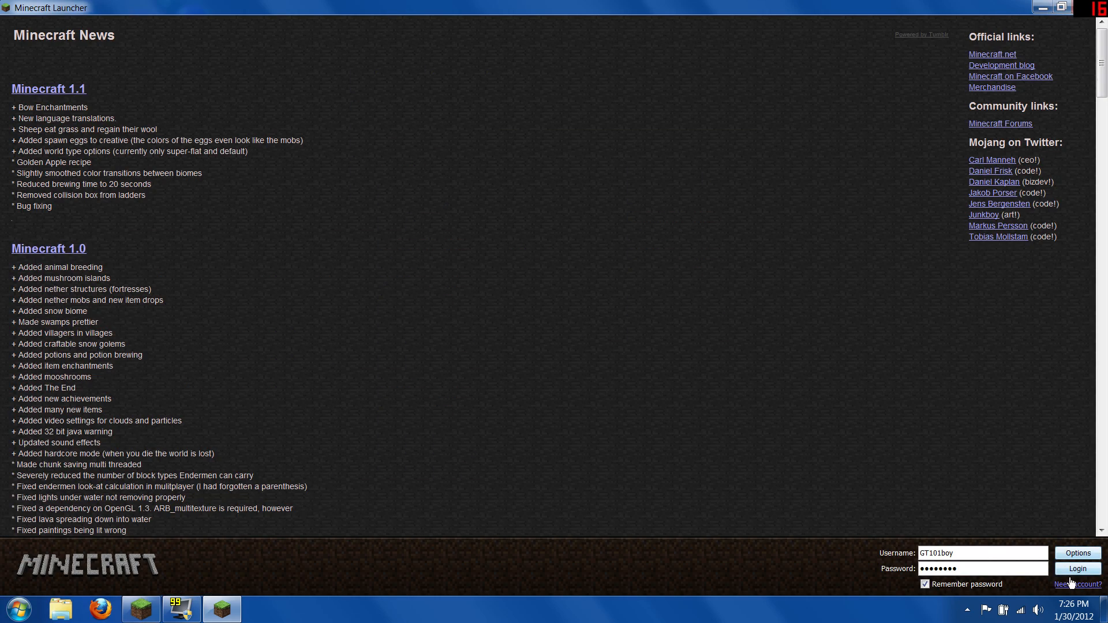
left_click(1077, 569)
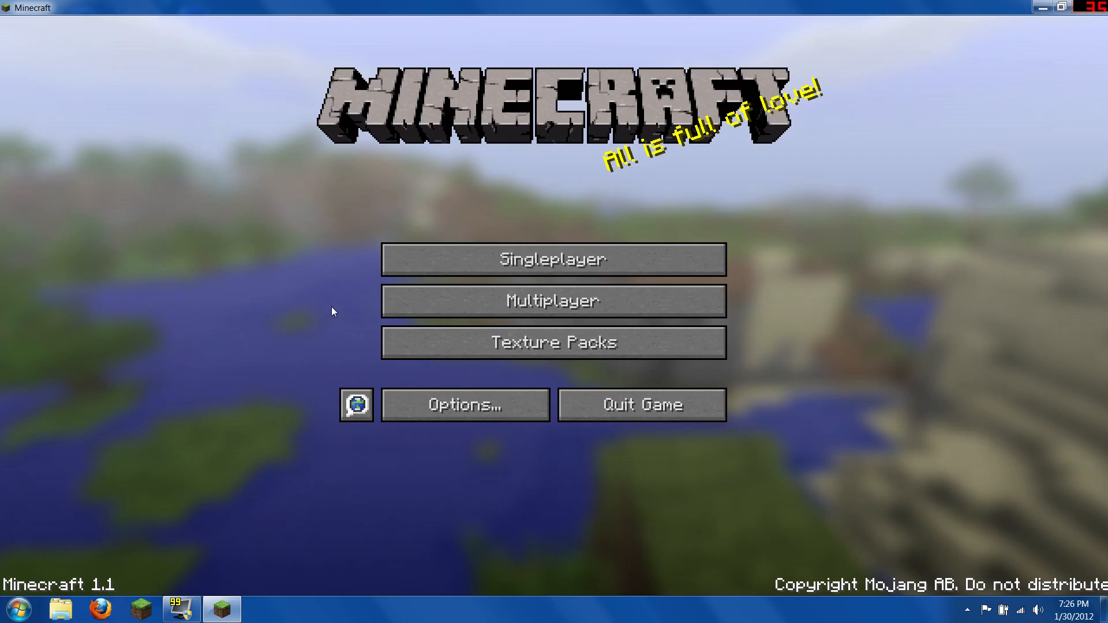
left_click(553, 260)
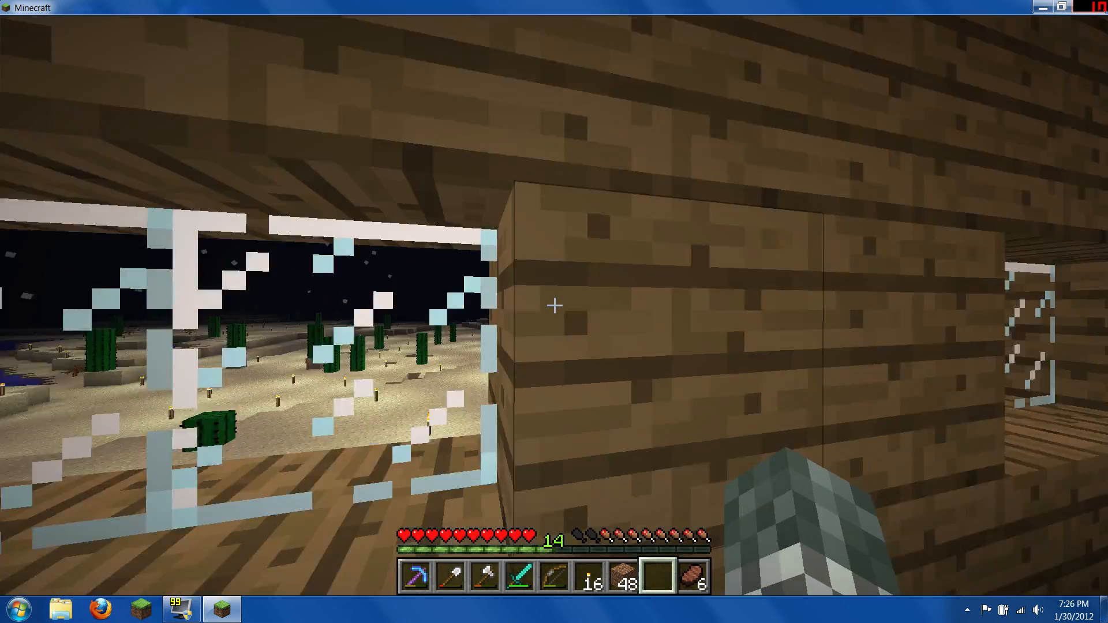
key("Escape")
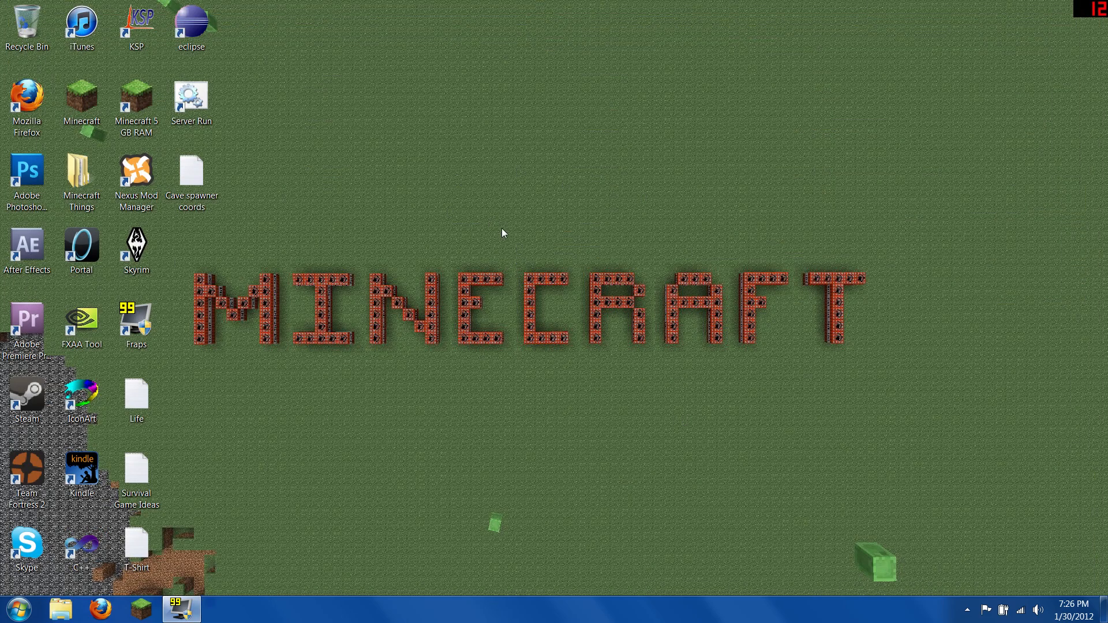
Step: Open NVIDIA Control Panel from the desktop context menu
right_click(503, 233)
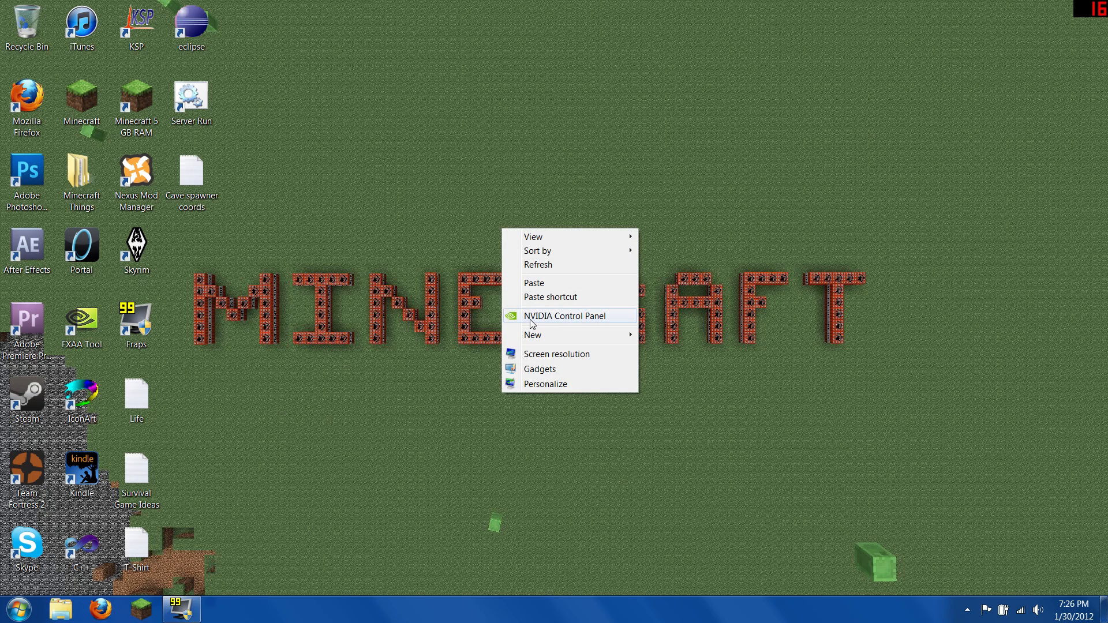
left_click(526, 322)
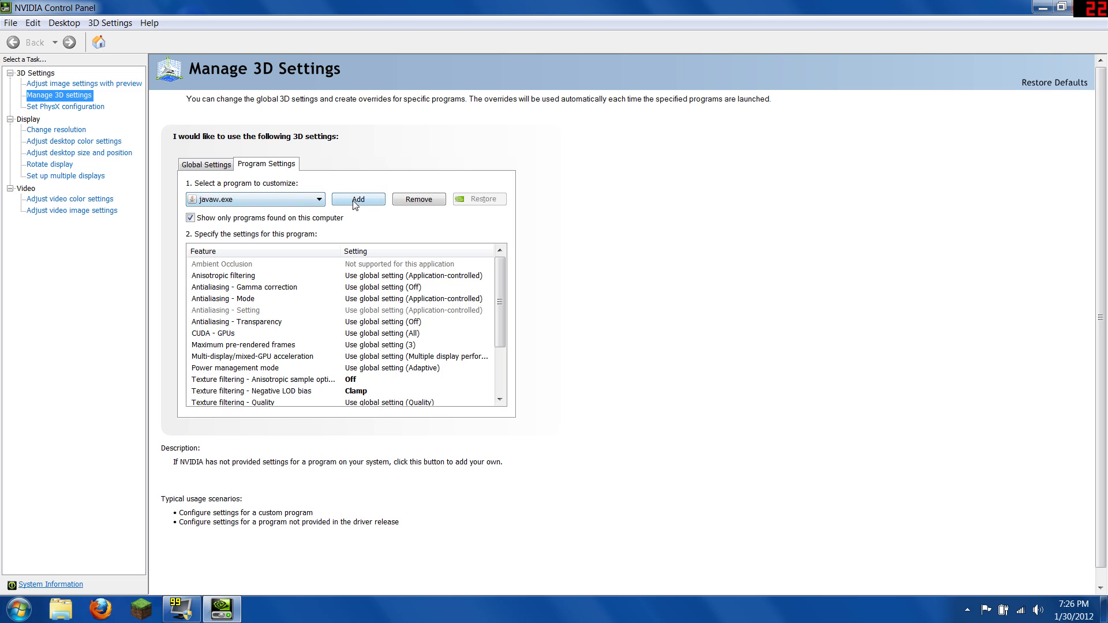
Step: Add a program and browse into C:\Program Files\Java\jre6\bin to select javaw.exe
left_click(358, 199)
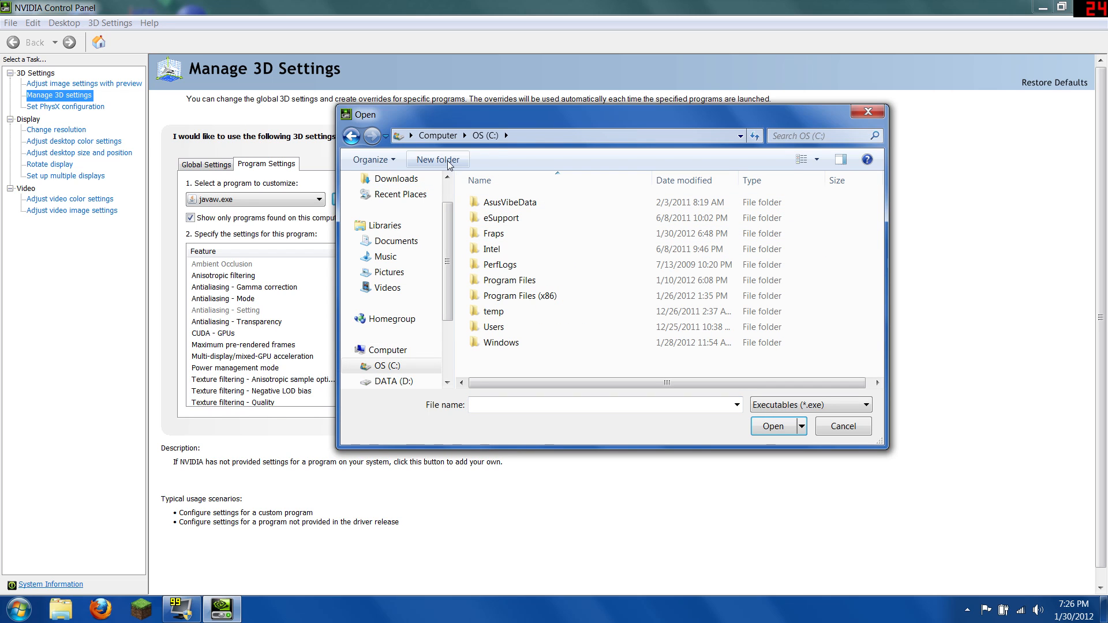
double_click(508, 280)
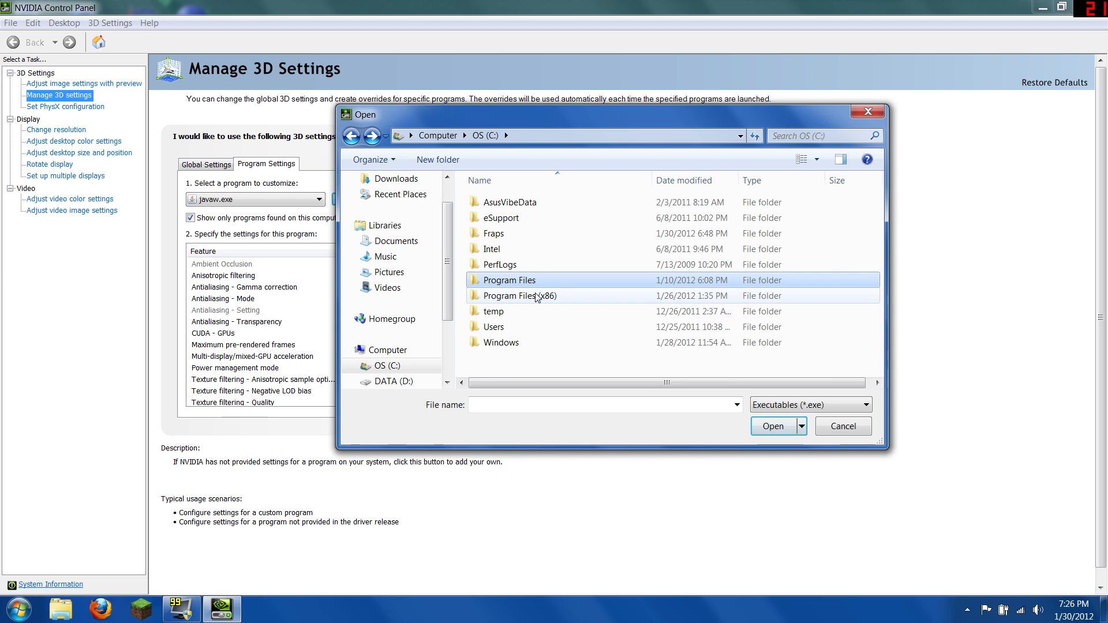
double_click(508, 279)
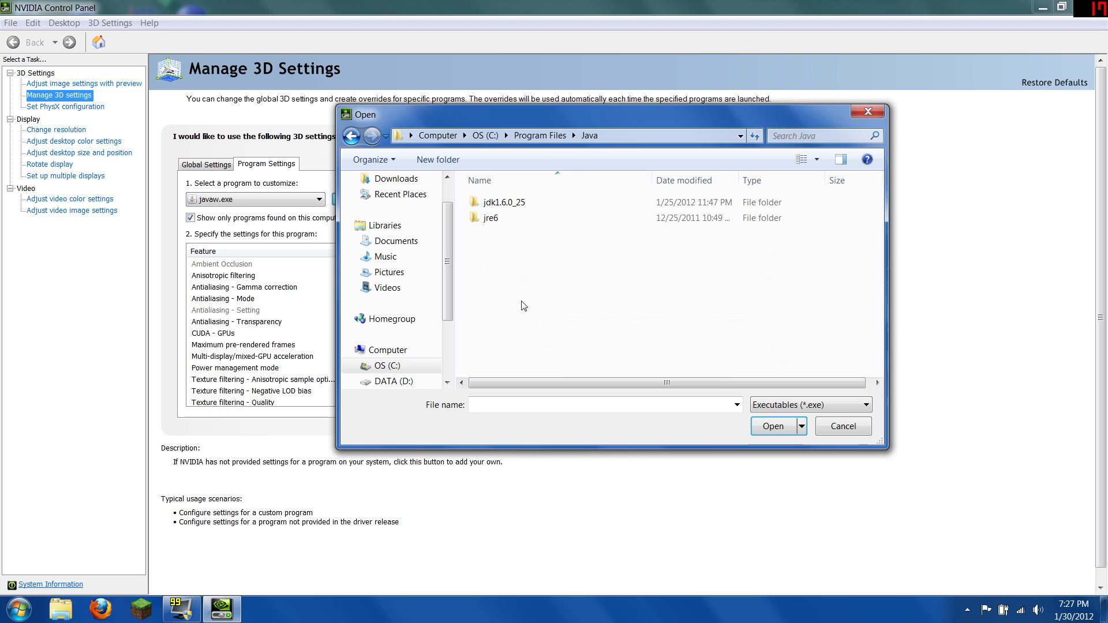
double_click(489, 218)
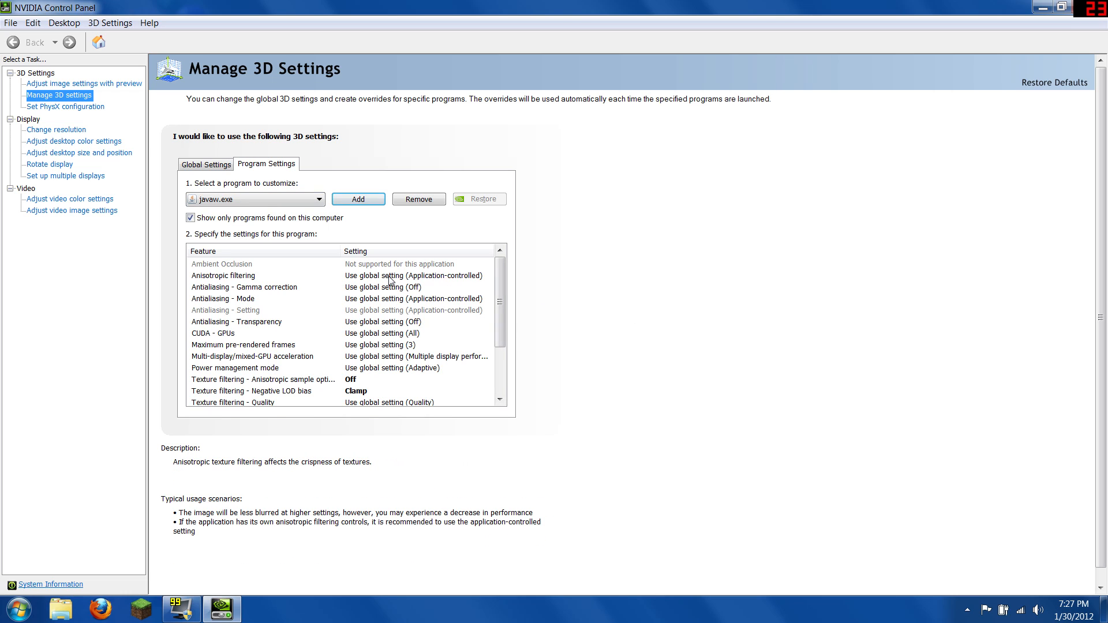
Step: Set javaw.exe to 16x anisotropic filtering, overridden 16x antialiasing and 8x supersample transparency
left_click(487, 276)
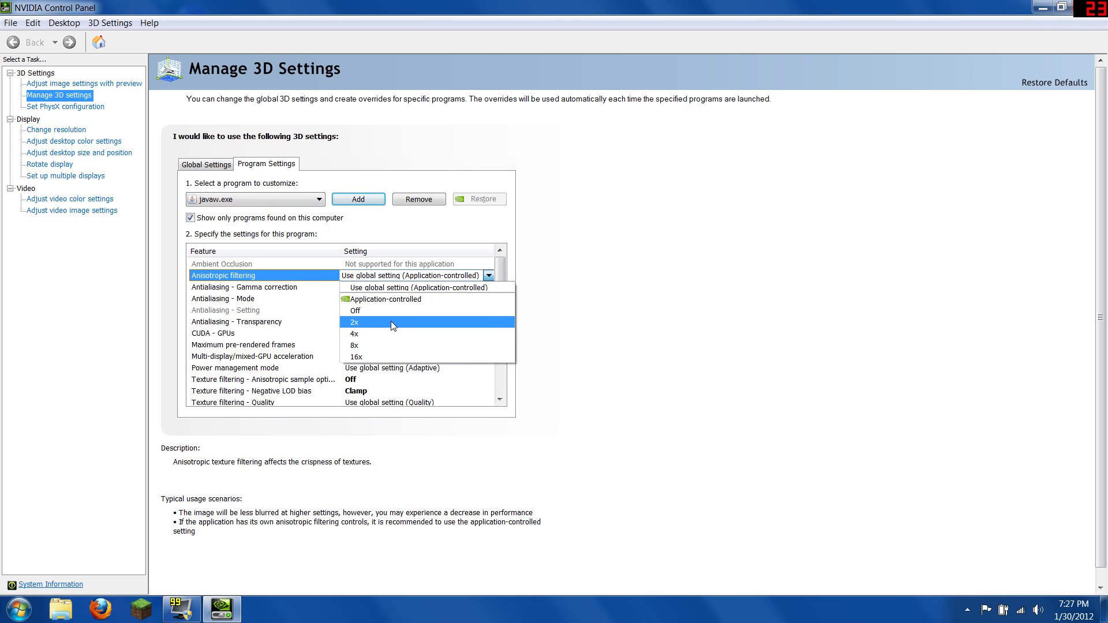
mouse_move(385, 332)
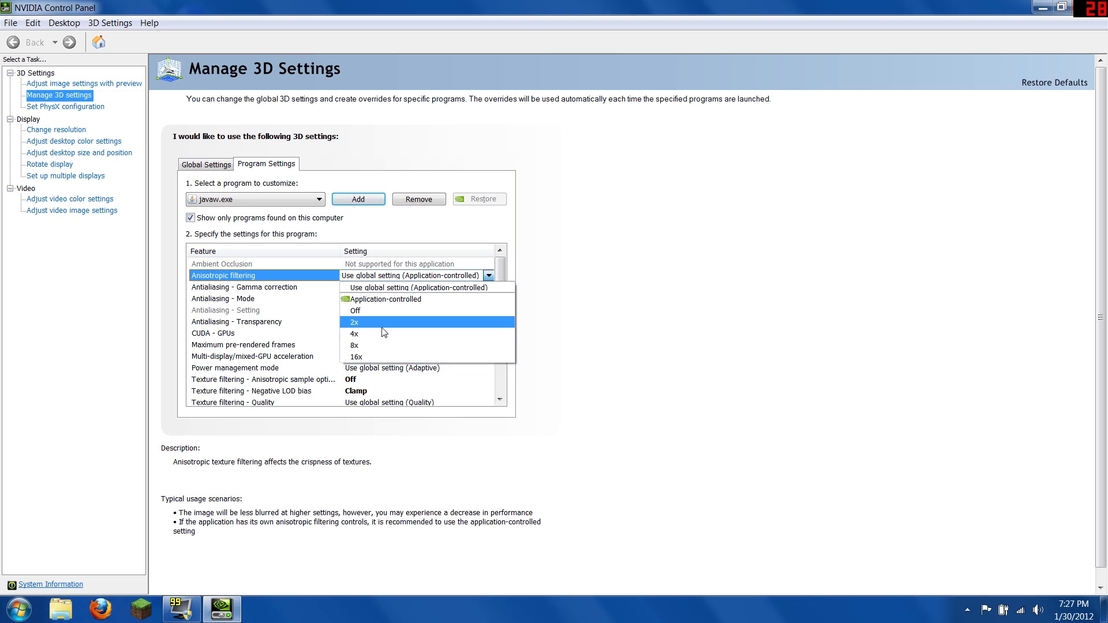
mouse_move(389, 345)
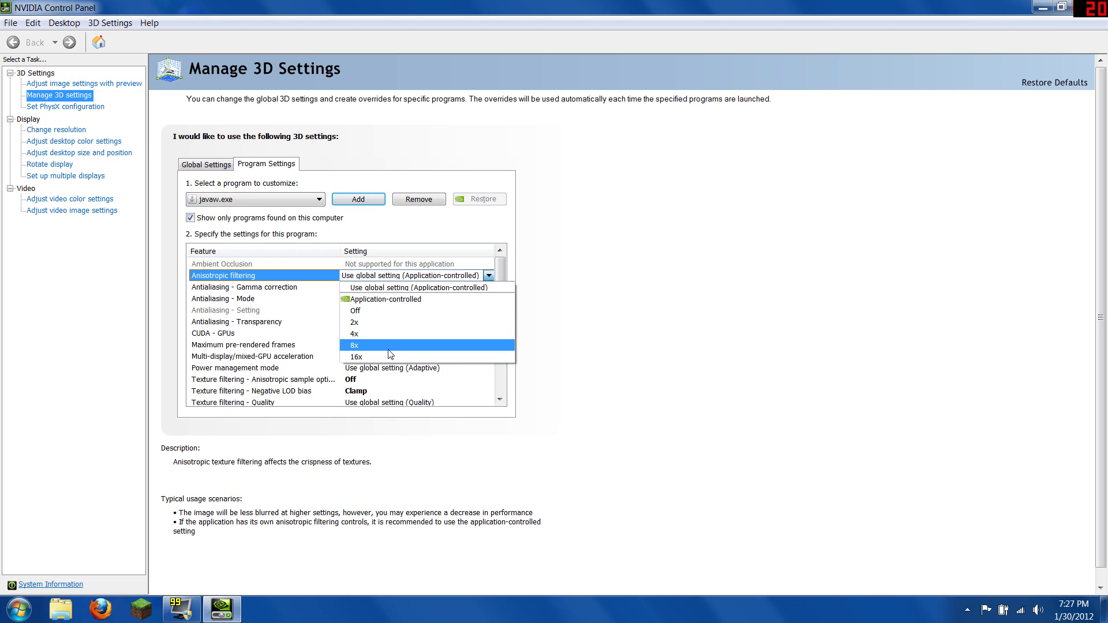
mouse_move(388, 357)
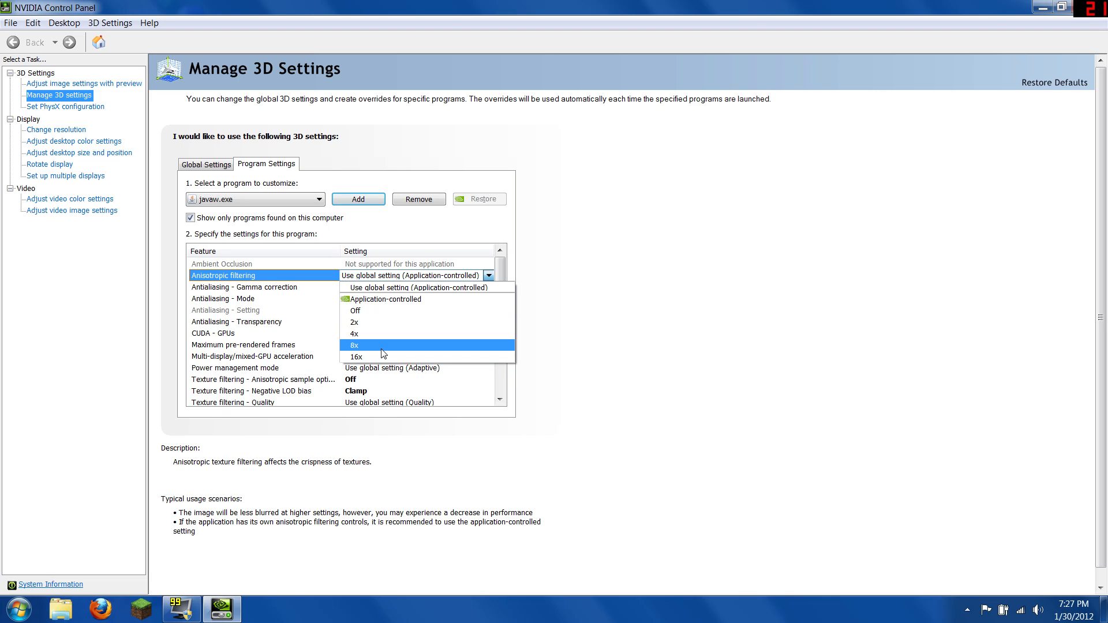
left_click(354, 356)
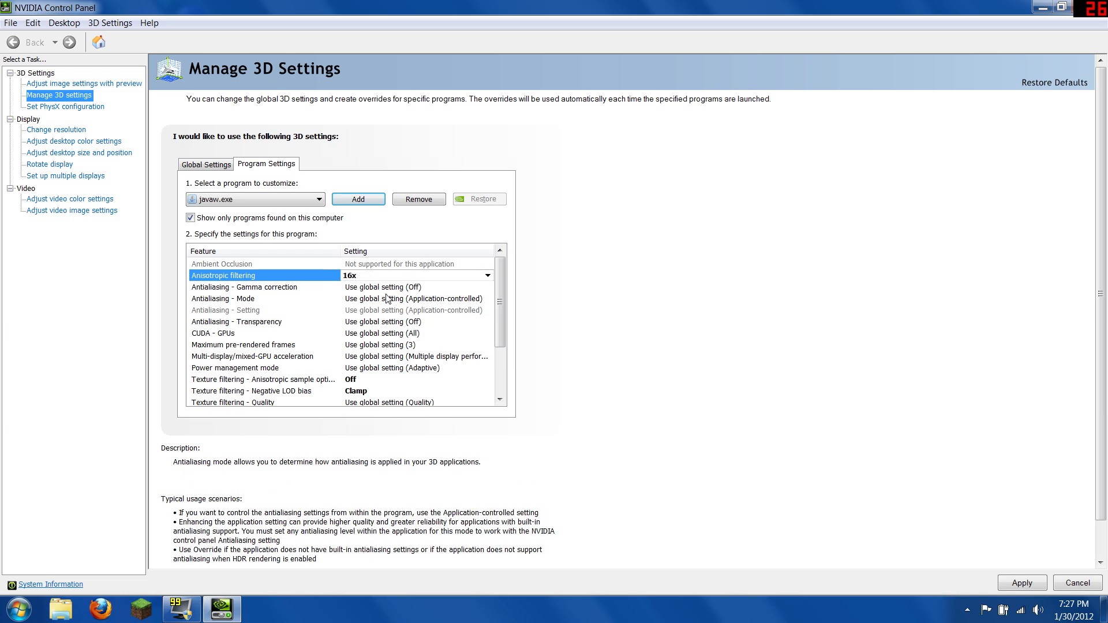
left_click(416, 287)
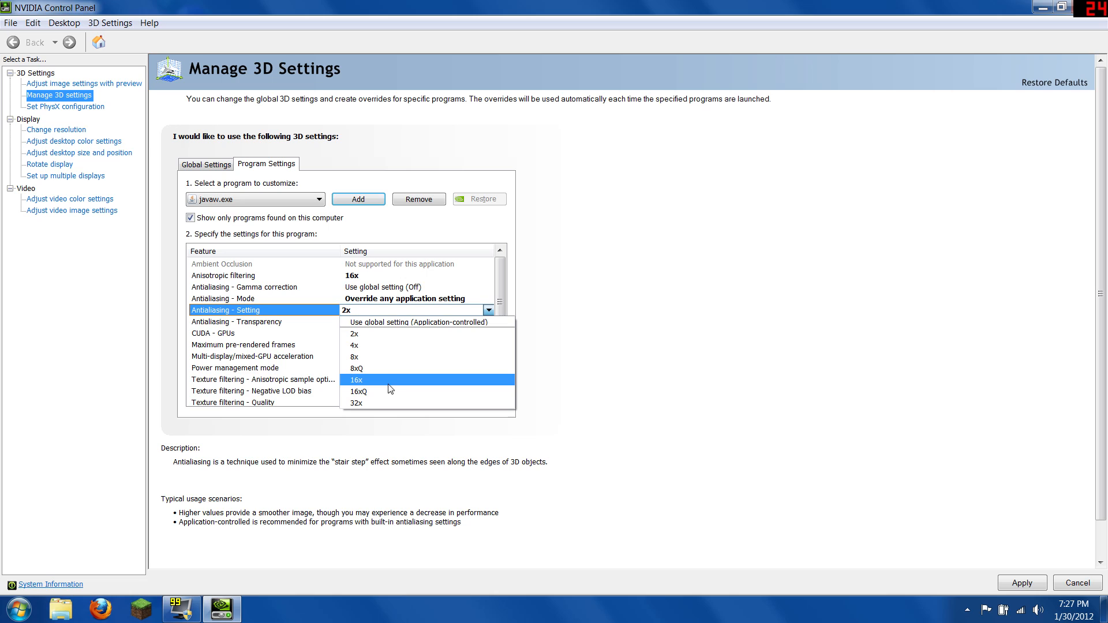
mouse_move(378, 383)
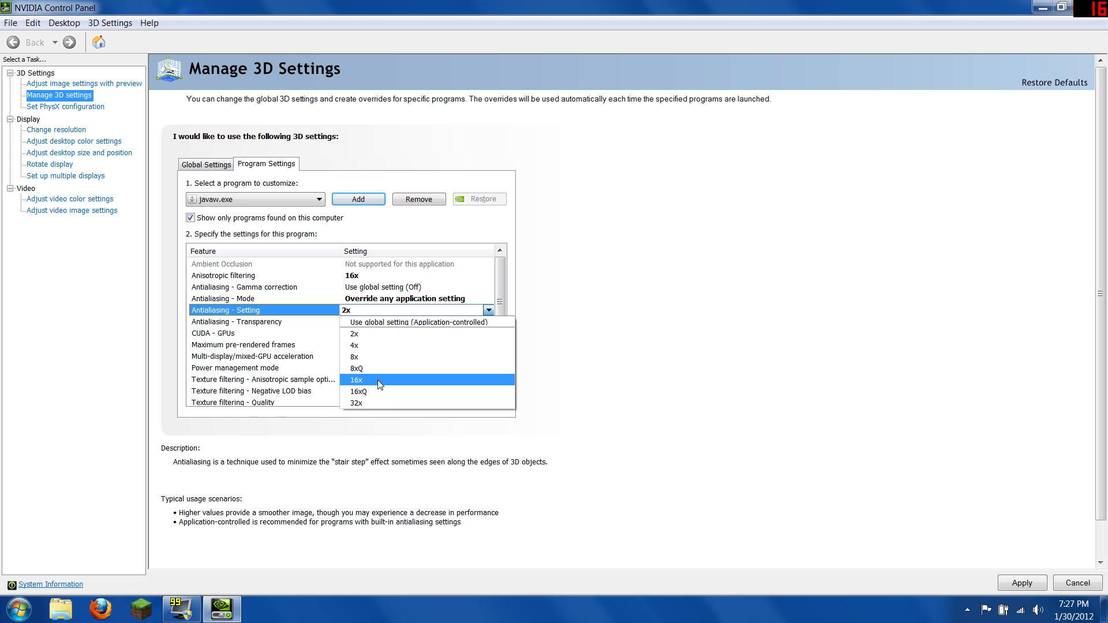
left_click(354, 380)
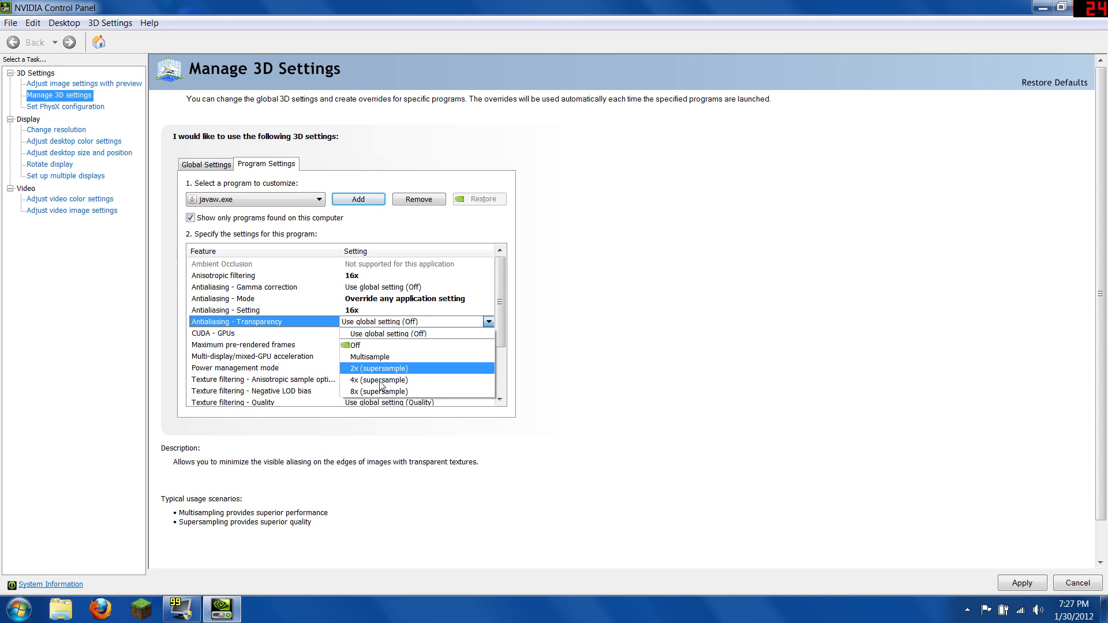
mouse_move(379, 380)
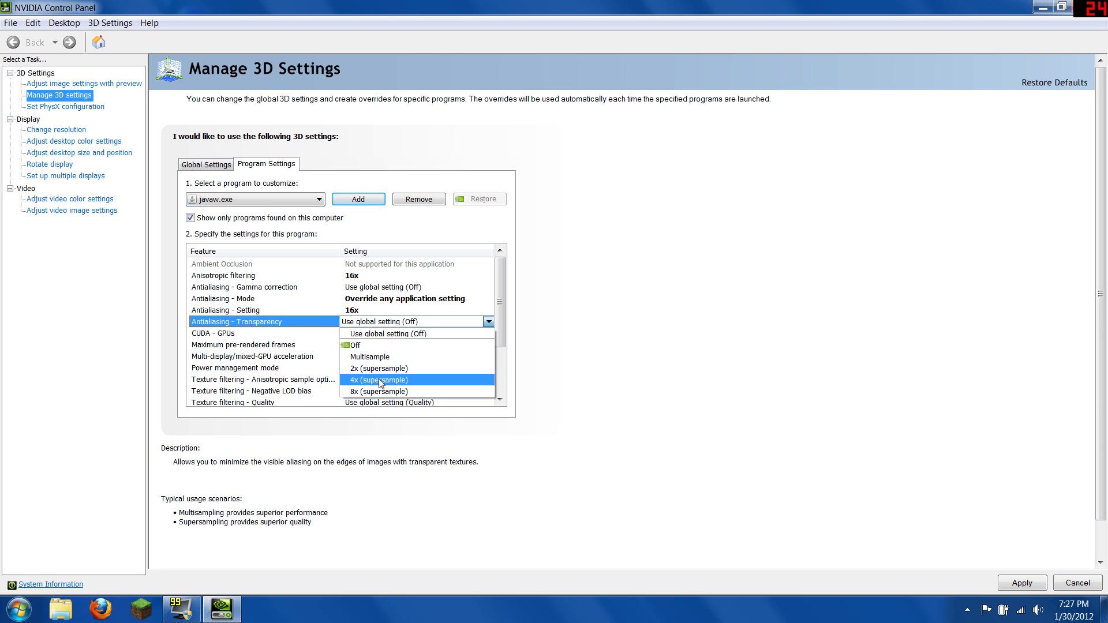
mouse_move(382, 391)
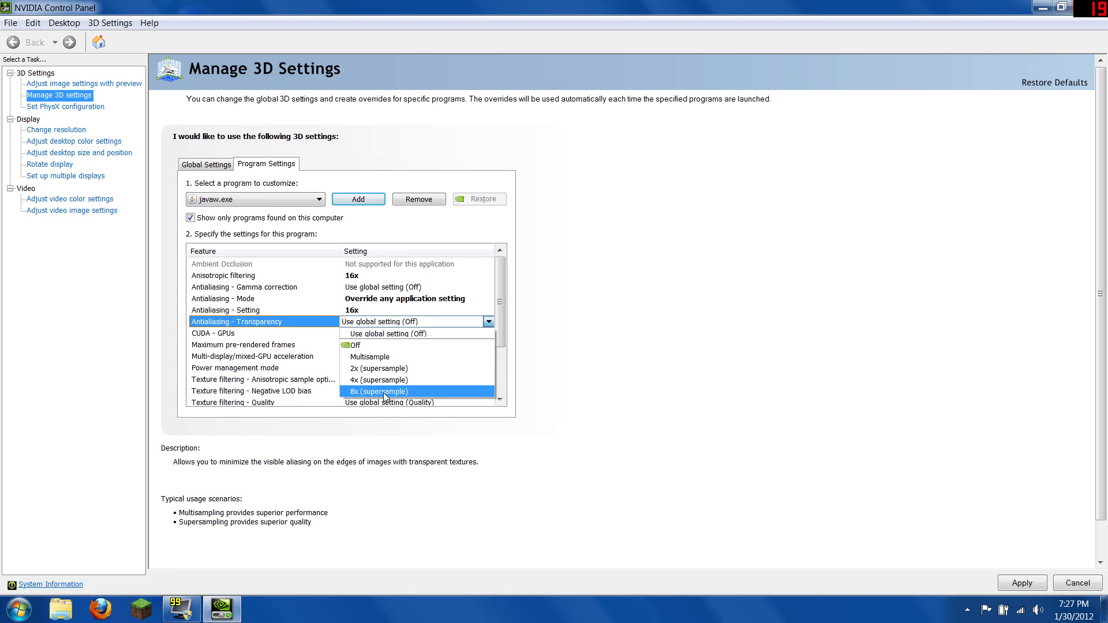
left_click(378, 391)
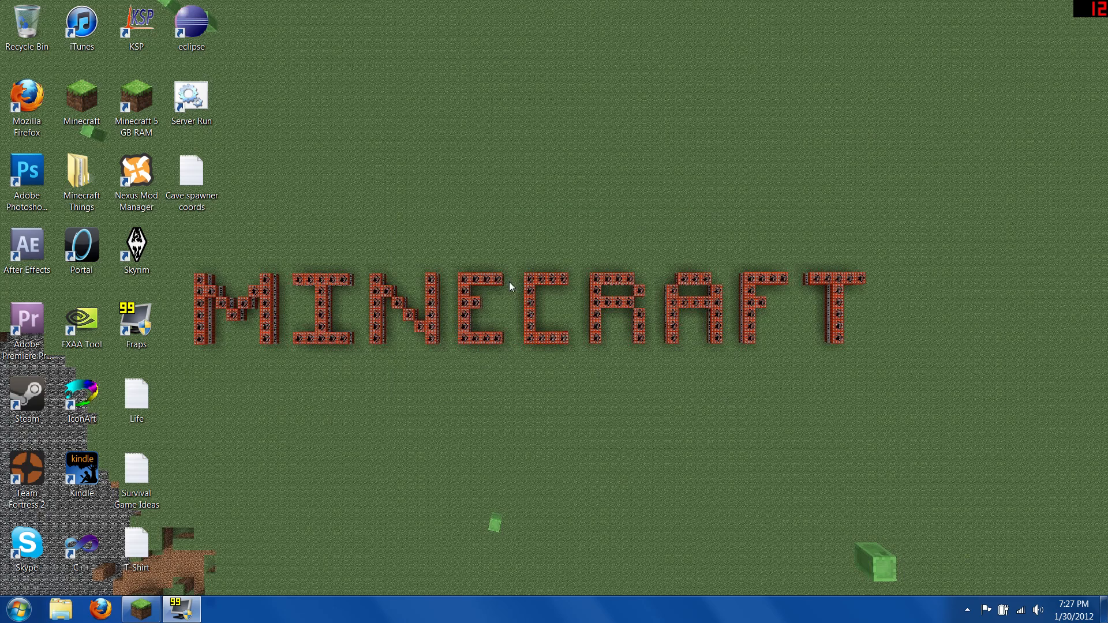
Step: Relaunch Minecraft from the desktop, log in and start the singleplayer world again
double_click(81, 99)
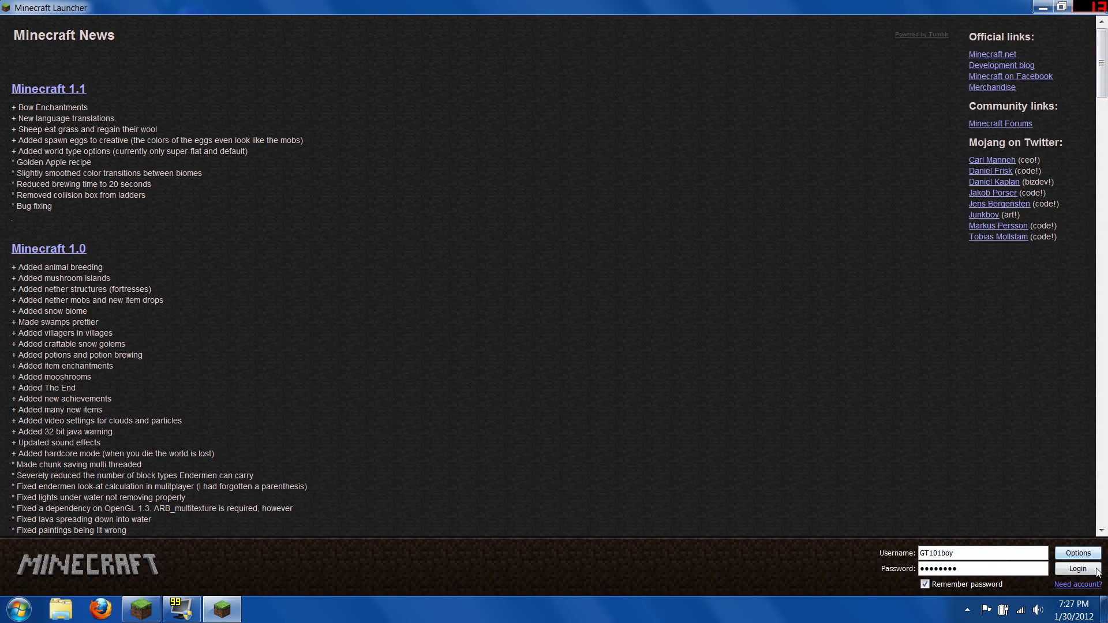
left_click(1077, 568)
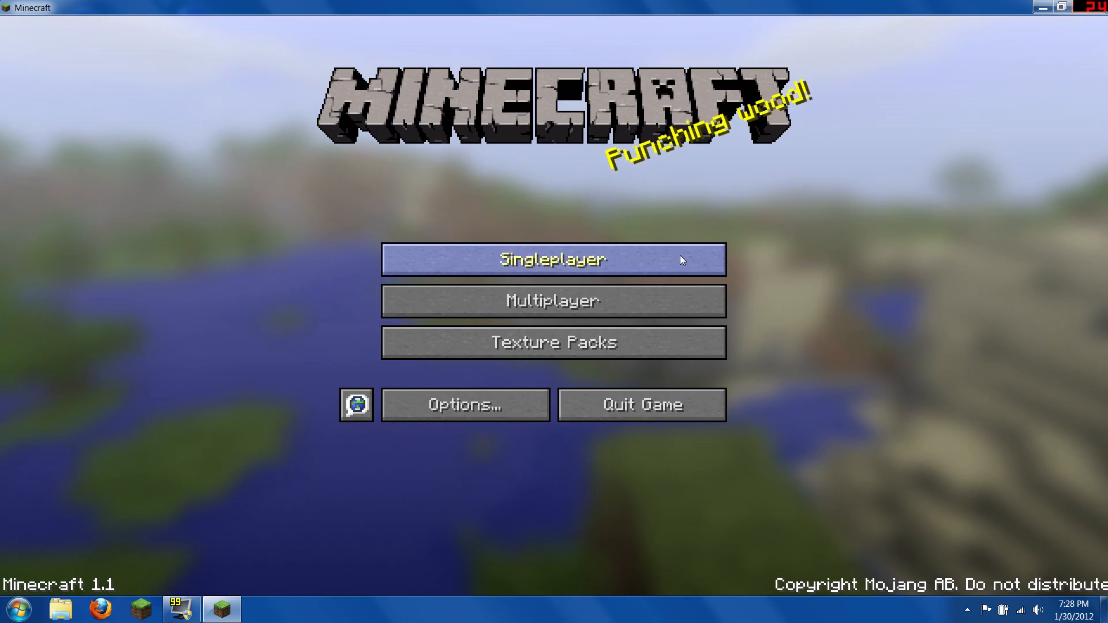
left_click(553, 260)
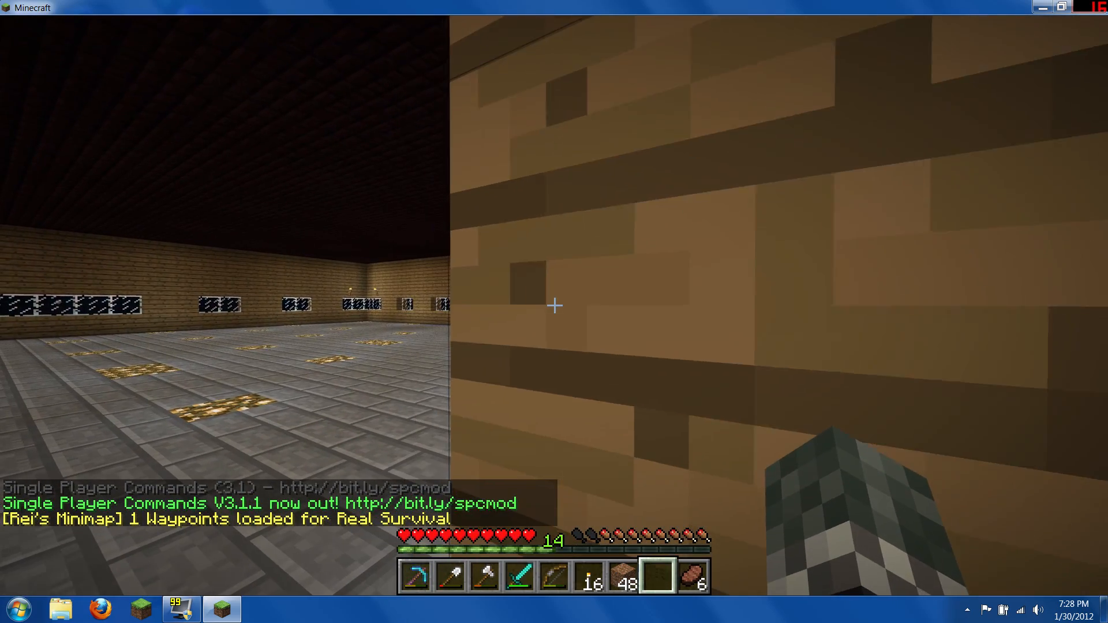
mouse_move(554, 306)
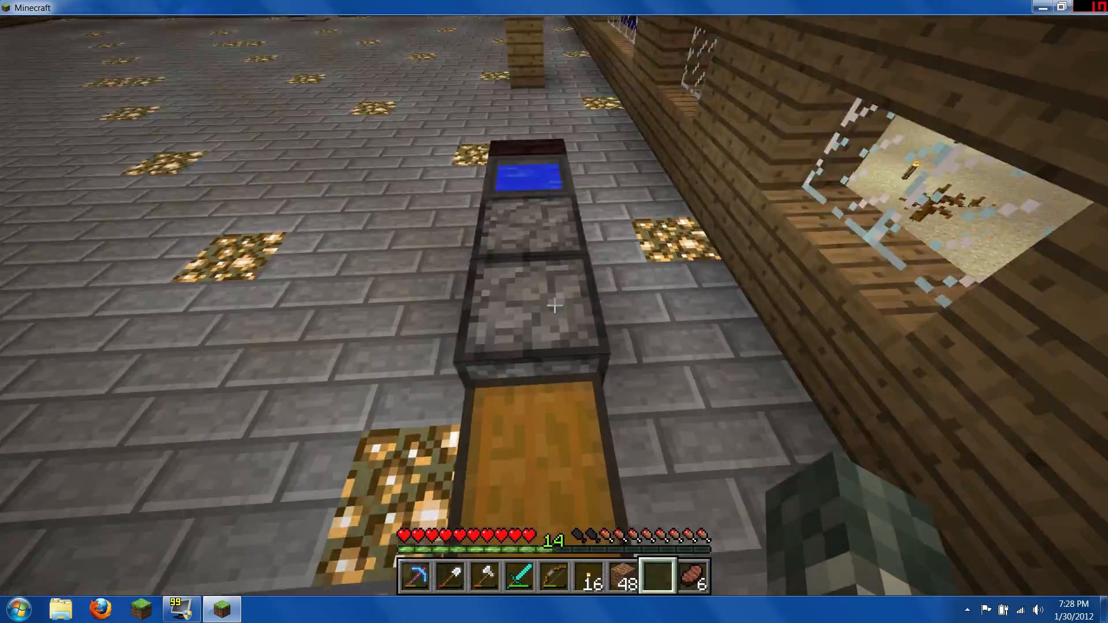
mouse_move(554, 305)
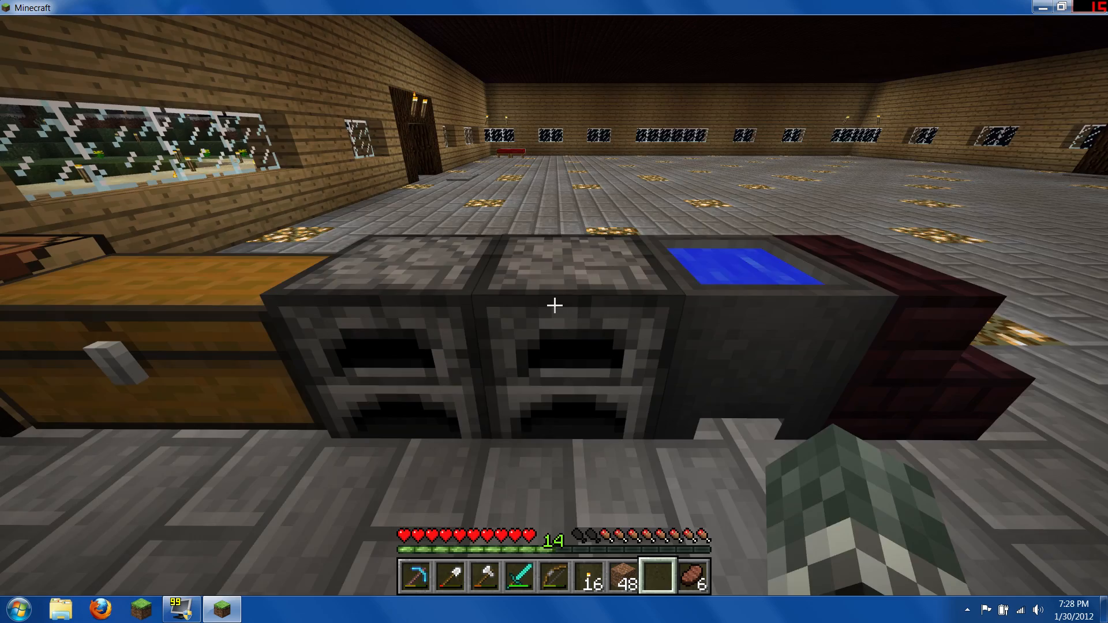